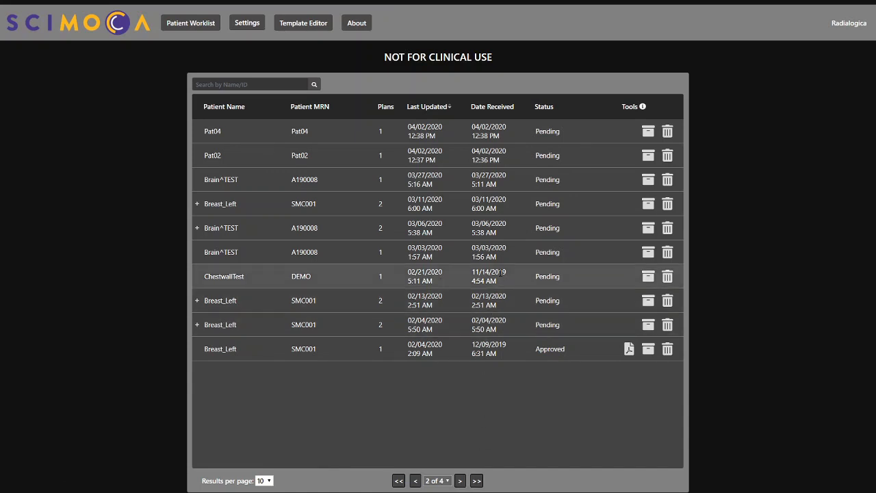
mouse_move(547, 227)
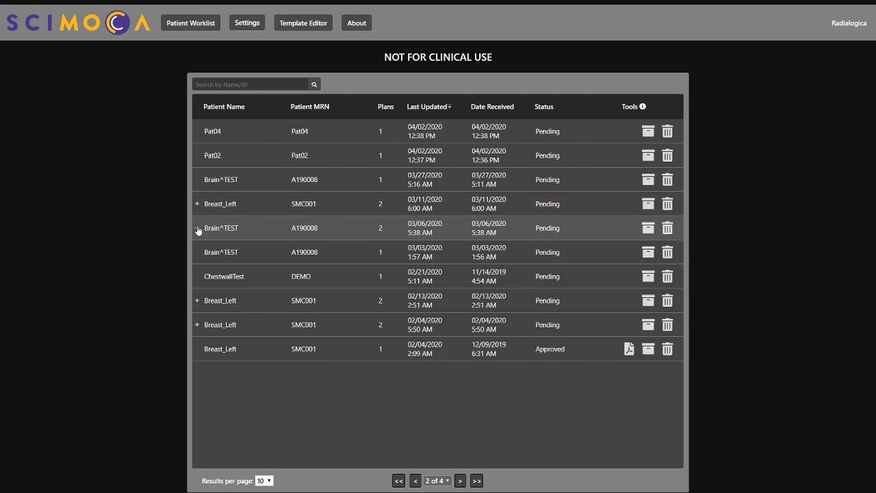
Expand the Brain^TEST patient row and load the 83 - DEMOVM plan report
left_click(197, 228)
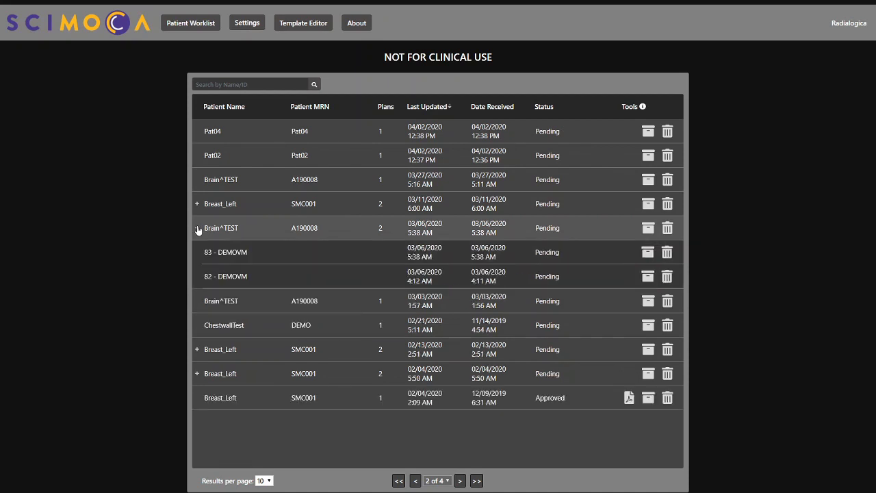
left_click(197, 227)
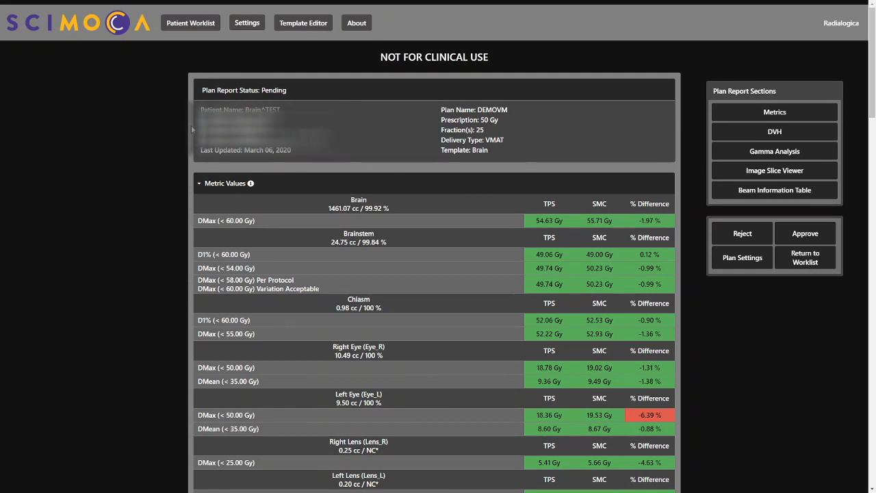
mouse_move(199, 254)
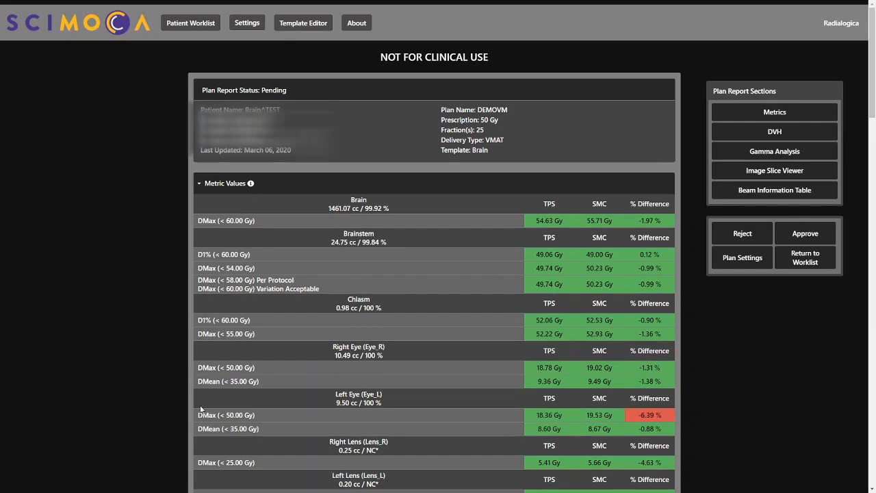
Scroll through the Metric Values table down to the PTV50 rows and the DVH section
scroll("down", 3)
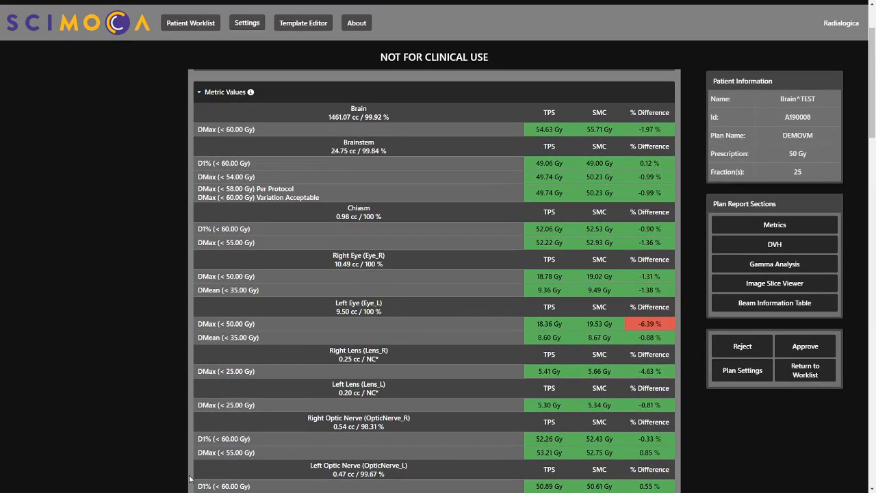
scroll("down", 3)
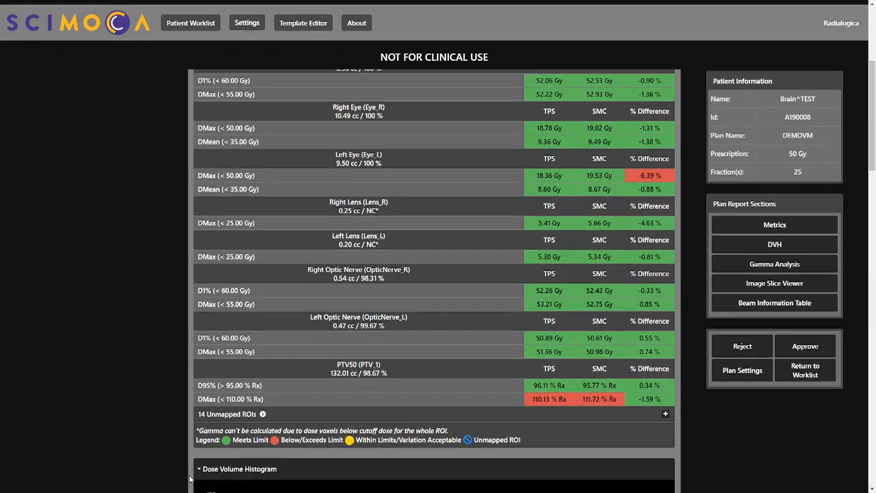
scroll("down", 3)
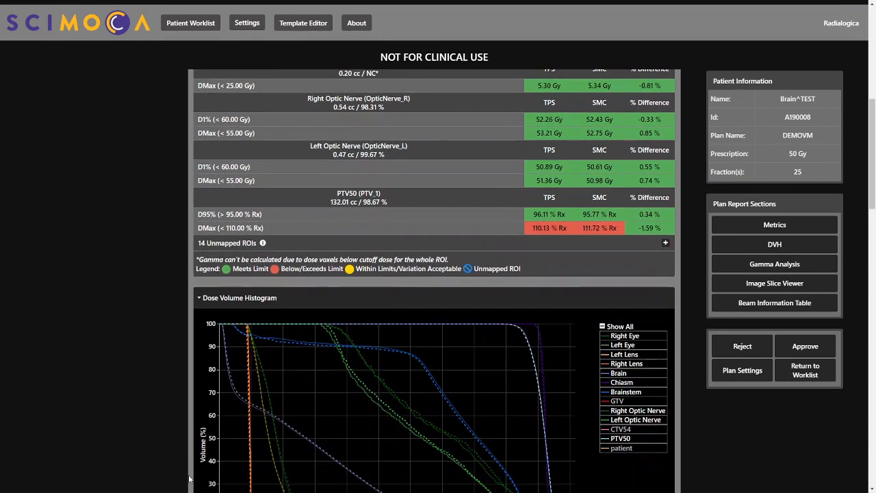
Toggle a structure's curve off in the DVH legend to compare TPS and SMC volumes
scroll("down", 3)
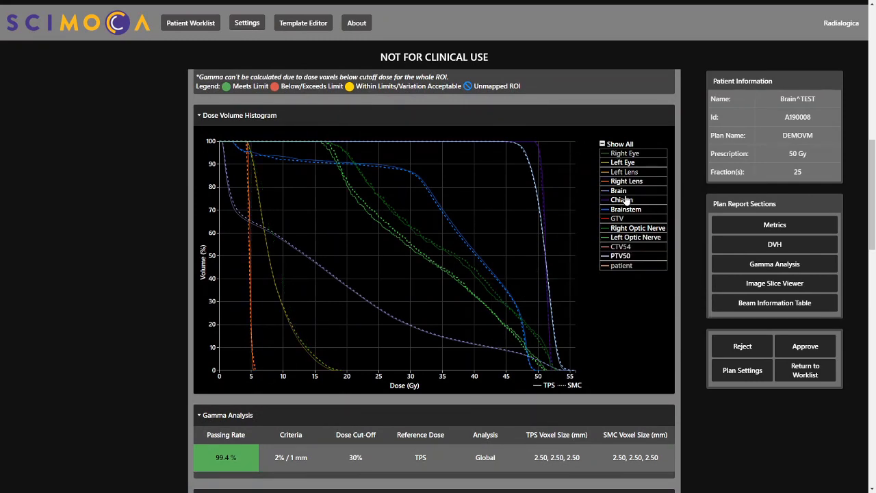
left_click(616, 219)
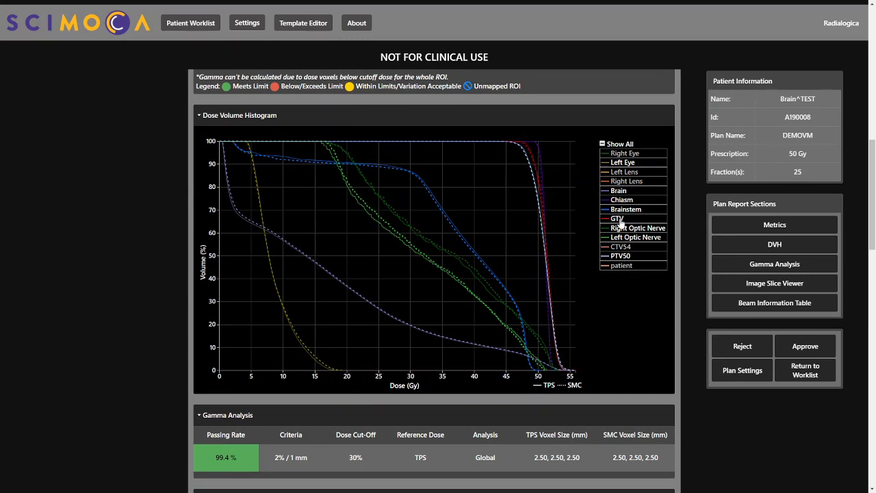
mouse_move(550, 226)
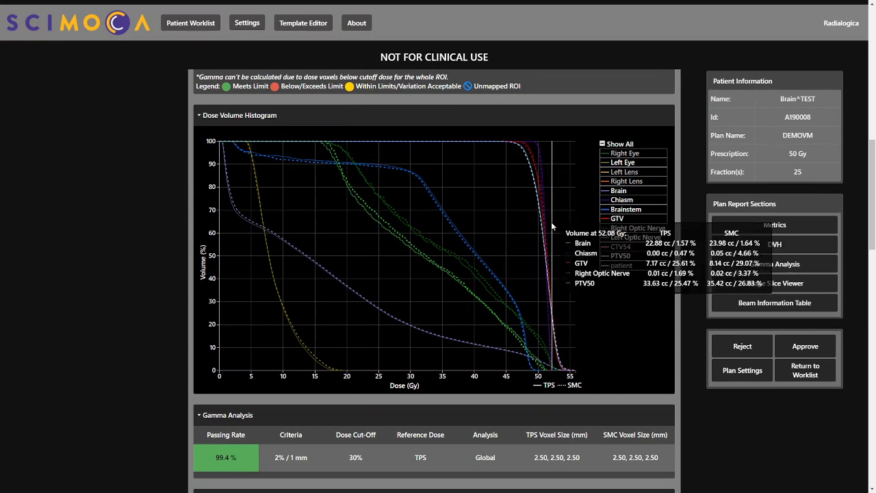
mouse_move(522, 227)
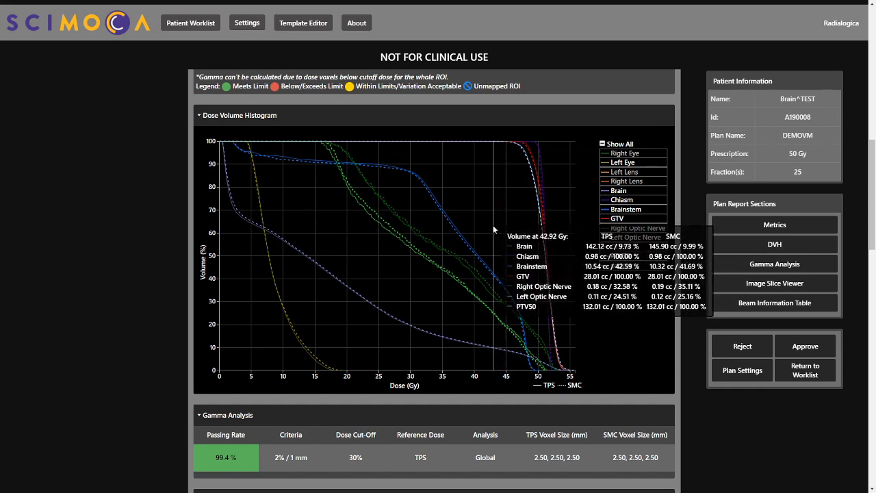
mouse_move(564, 186)
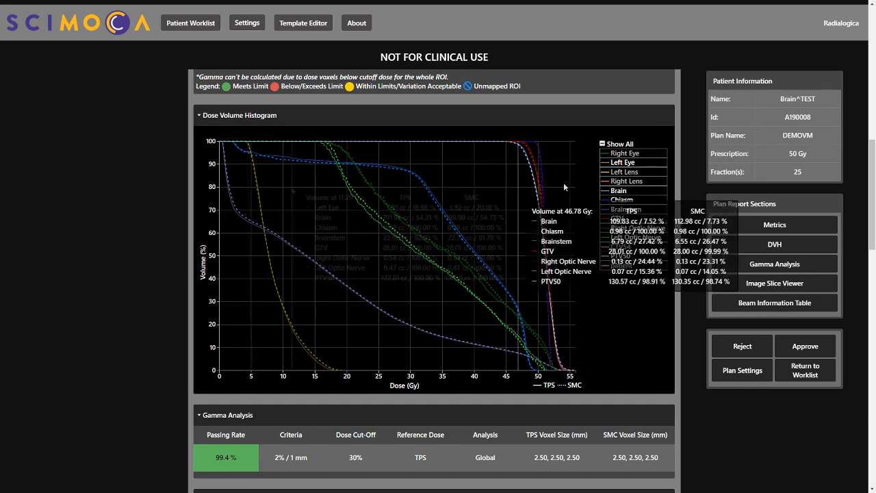
mouse_move(293, 192)
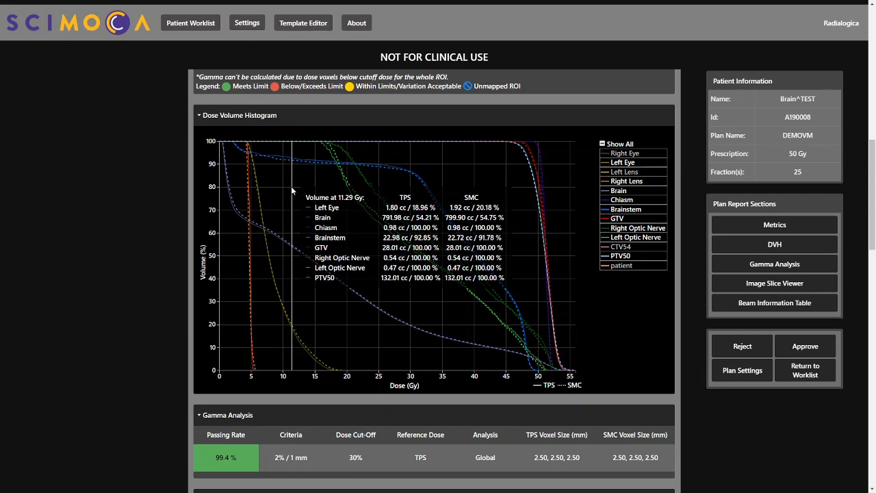
Scroll to the Gamma Analysis table showing 99.4% passing at 2%/1 mm
scroll("down", 3)
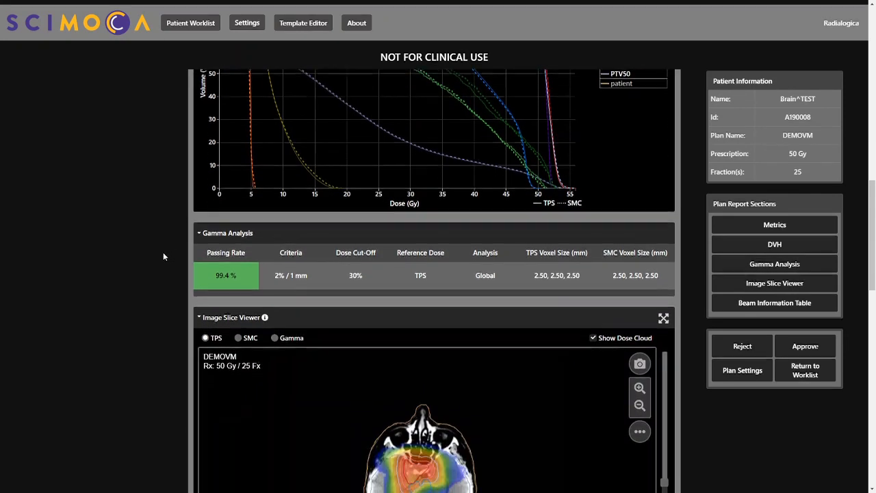
scroll("down", 3)
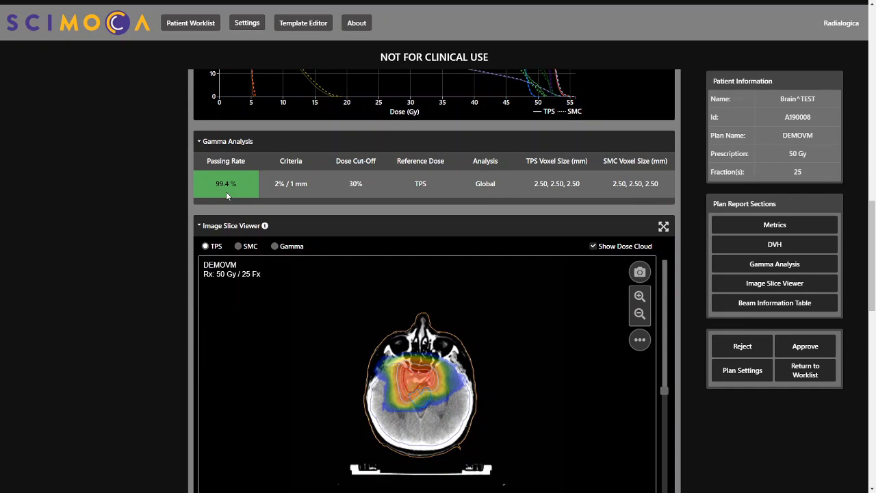
mouse_move(281, 196)
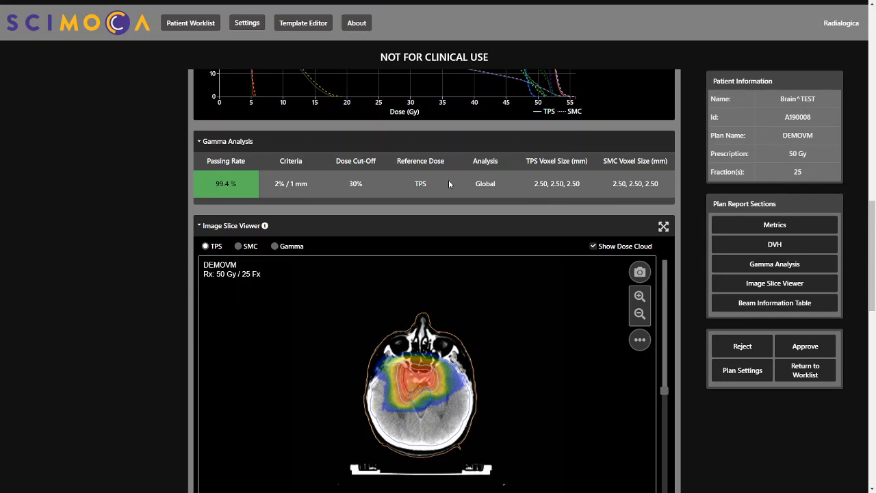
mouse_move(544, 195)
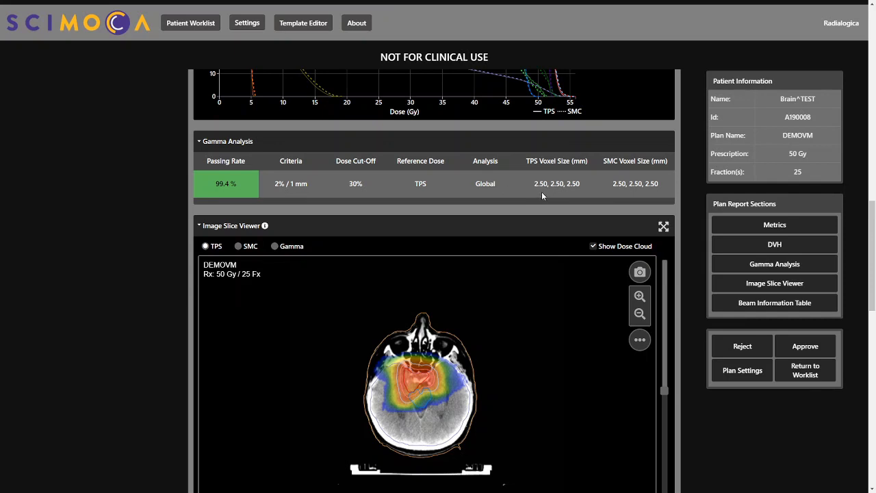
Switch the Image Slice Viewer to the SMC dose, then to the gamma comparison overlay
scroll("down", 3)
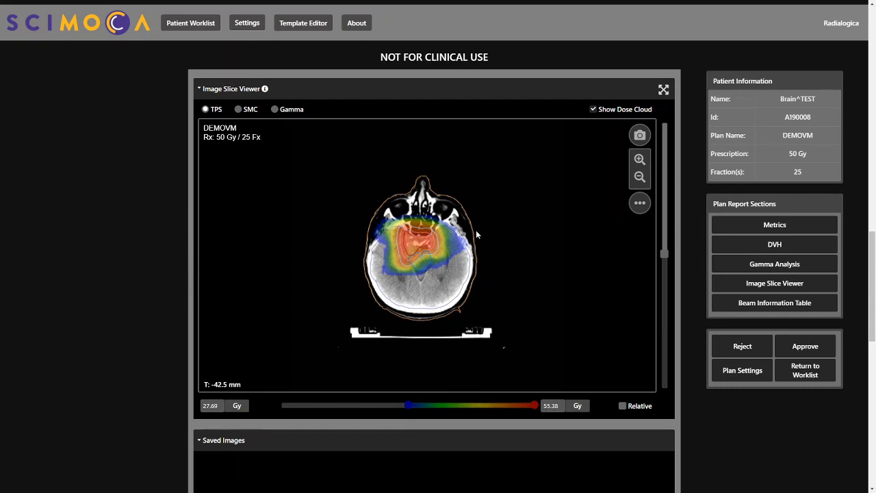
scroll("down", 3)
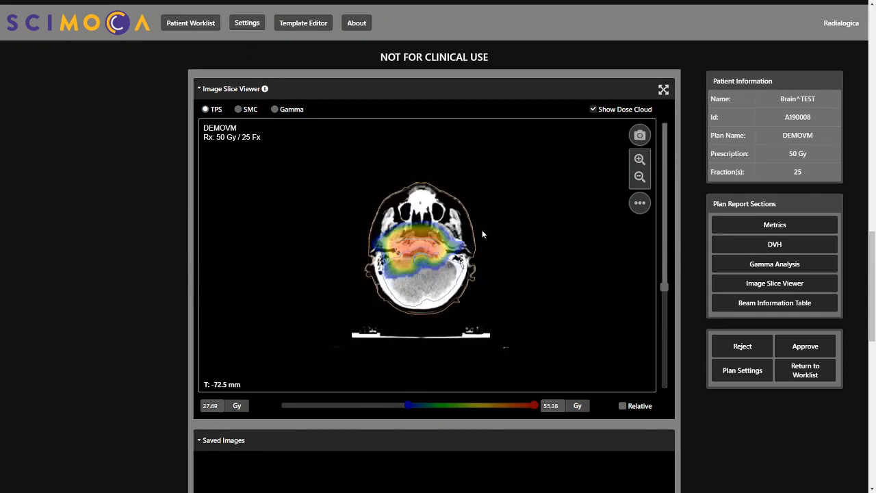
left_click(238, 109)
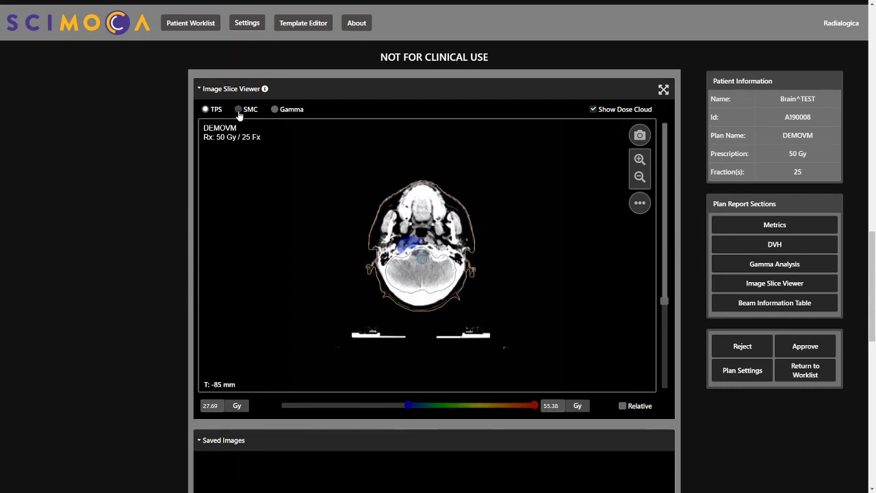
left_click(238, 109)
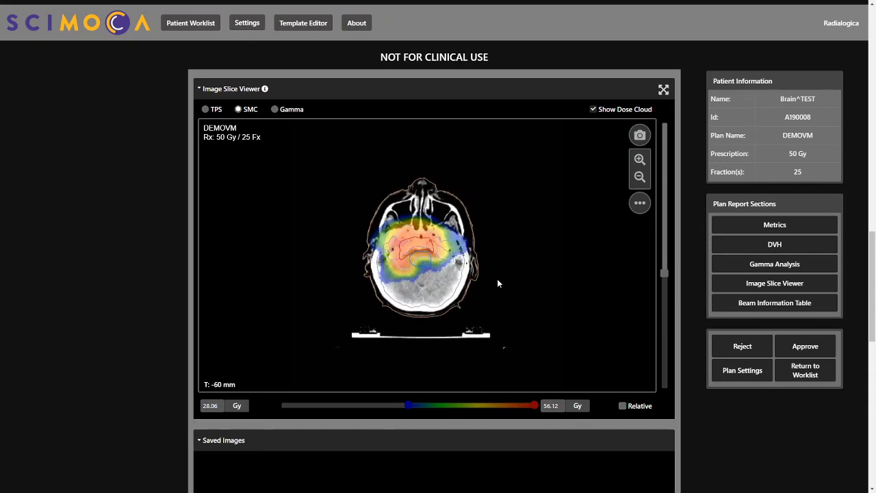
scroll("down", 3)
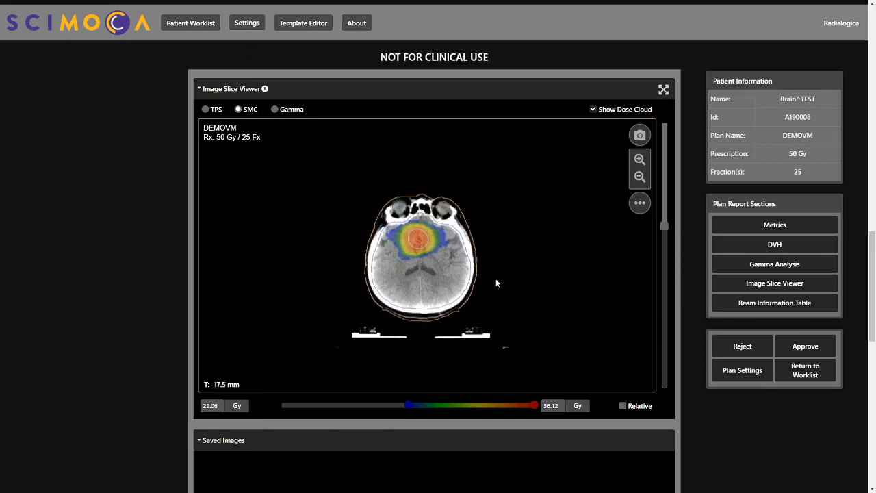
left_click(274, 110)
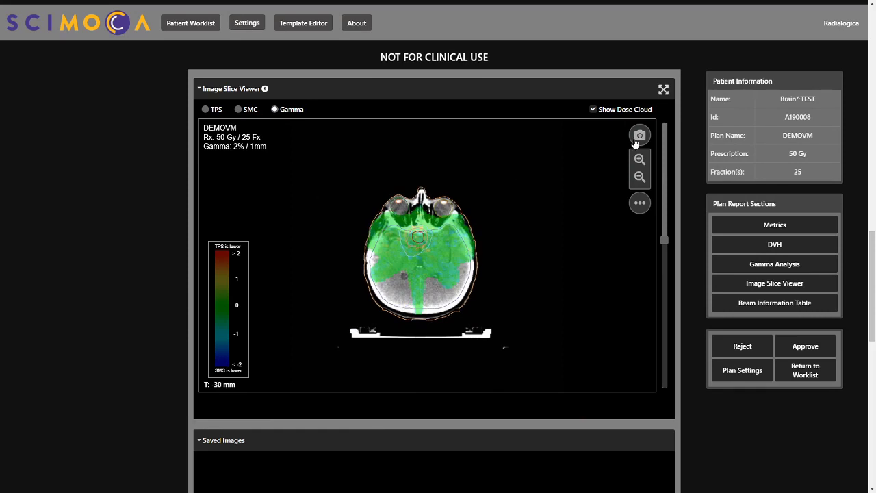
Save a screenshot of the gamma slice and show the Beam Information Table
left_click(639, 135)
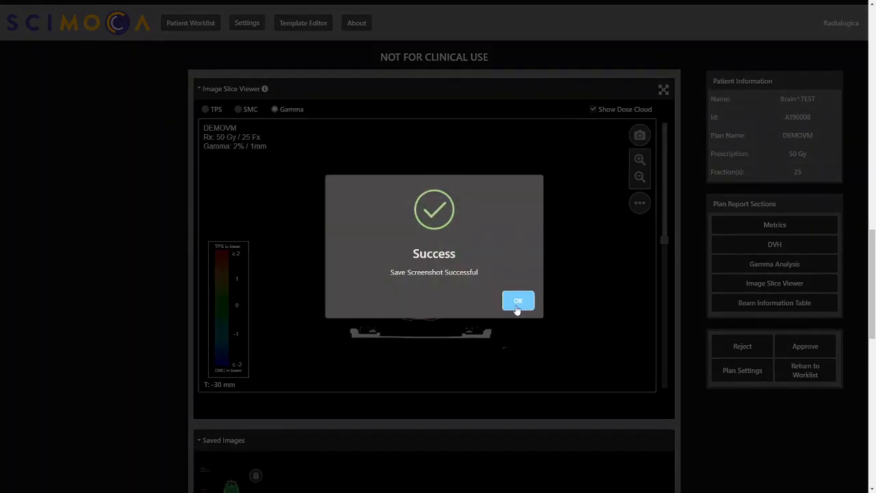
left_click(518, 301)
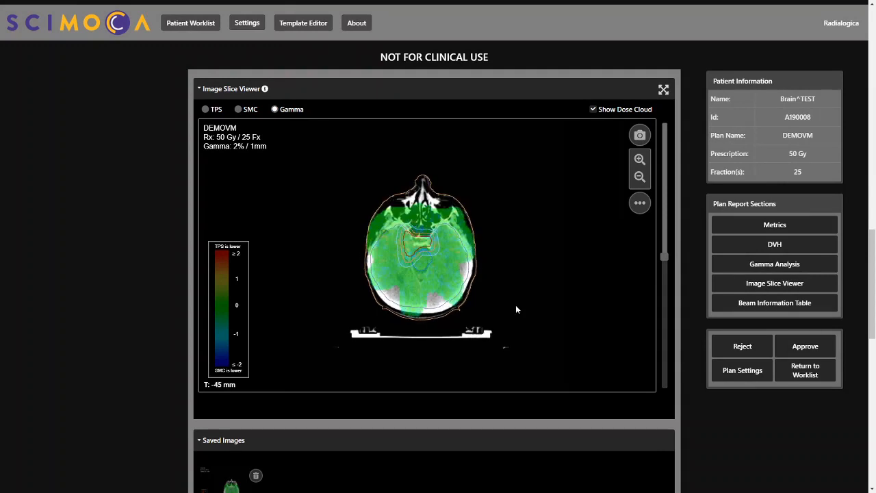
left_click(774, 302)
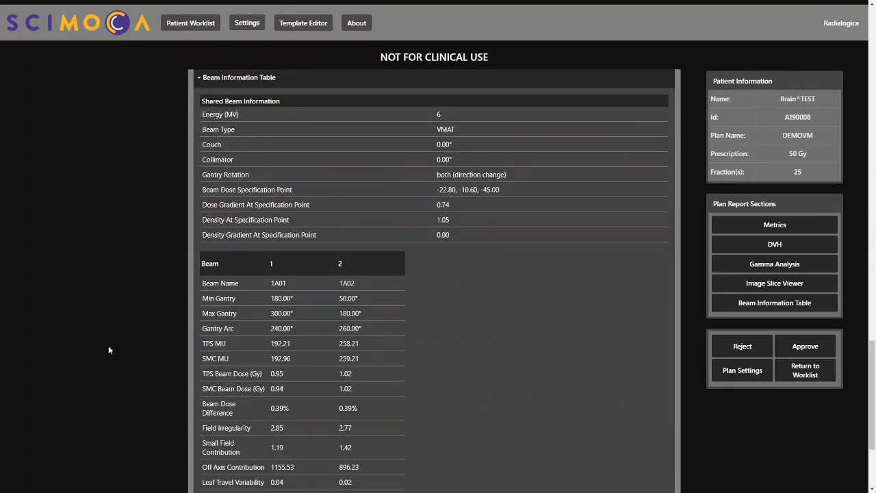
mouse_move(162, 272)
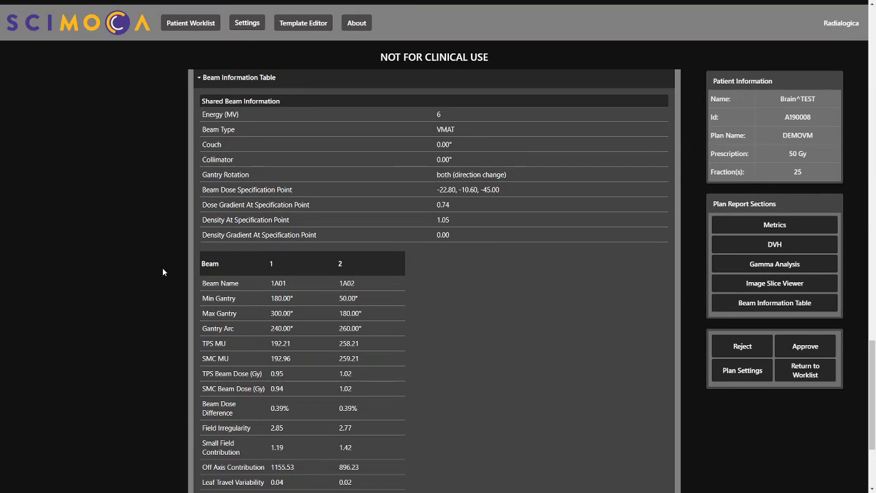
mouse_move(203, 277)
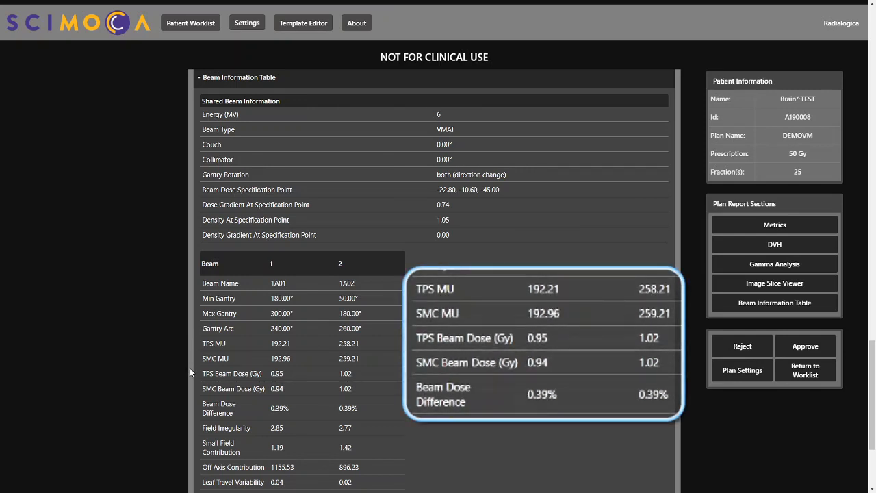
mouse_move(200, 435)
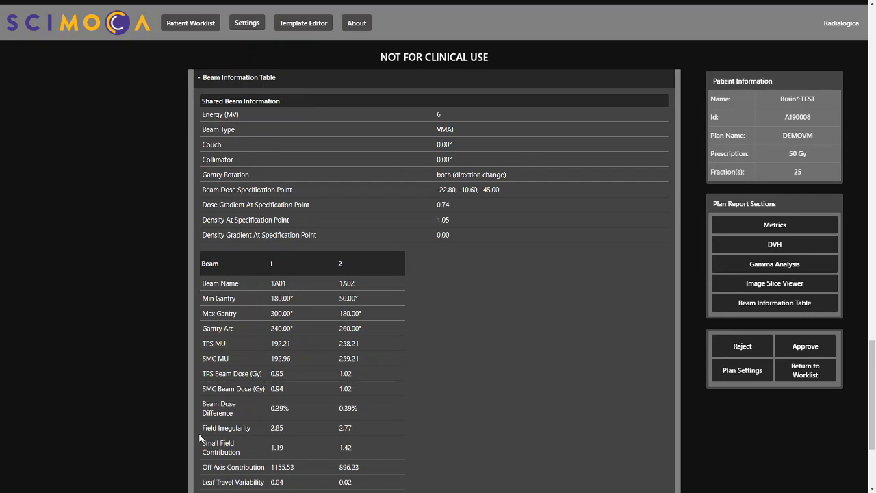
scroll("down", 3)
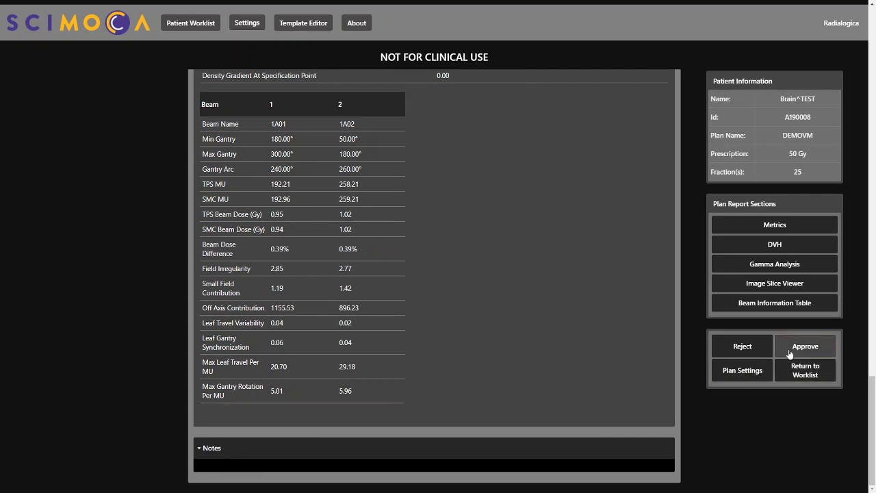
mouse_move(742, 353)
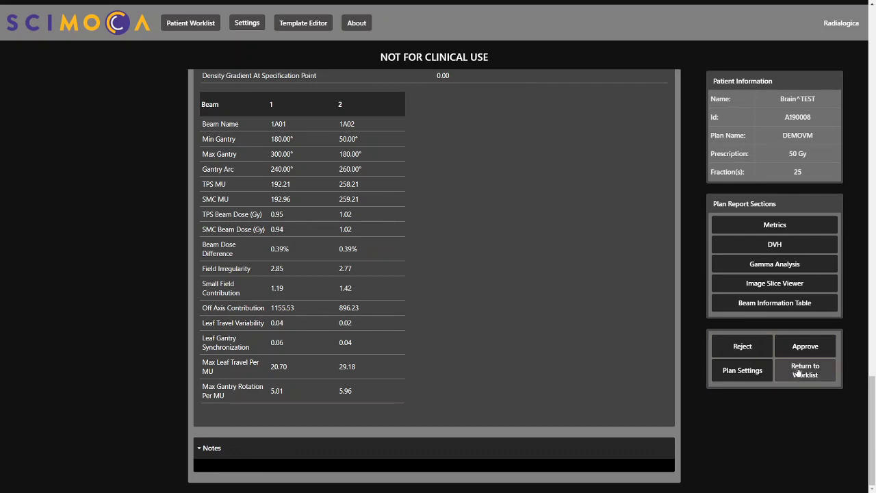
left_click(805, 369)
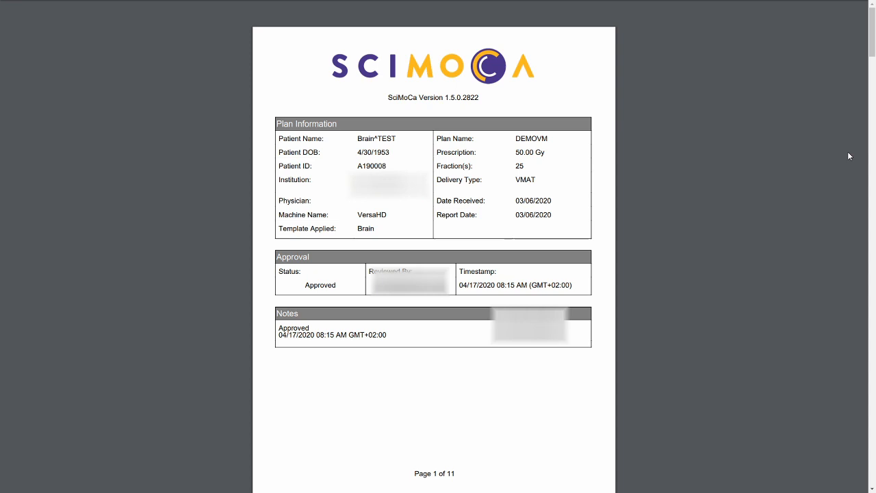
Scroll the generated PDF report to page 6 of 11 with the saved gamma slice image
scroll("down", 3)
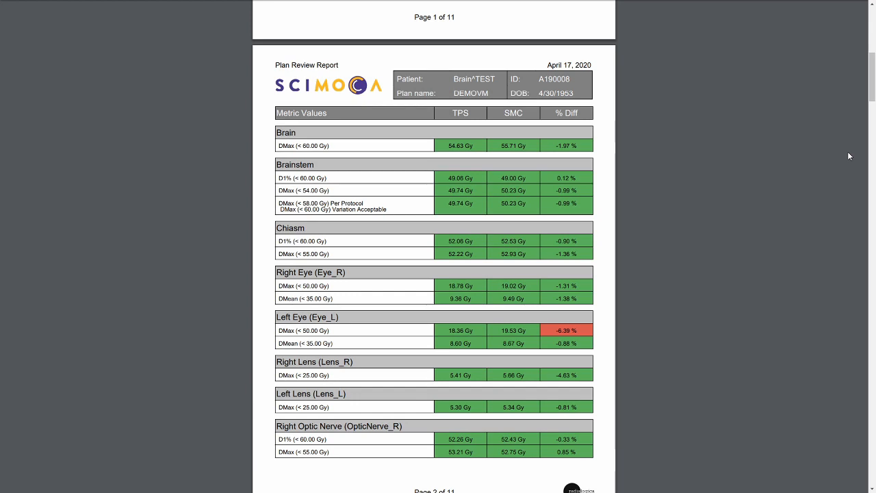
scroll("down", 3)
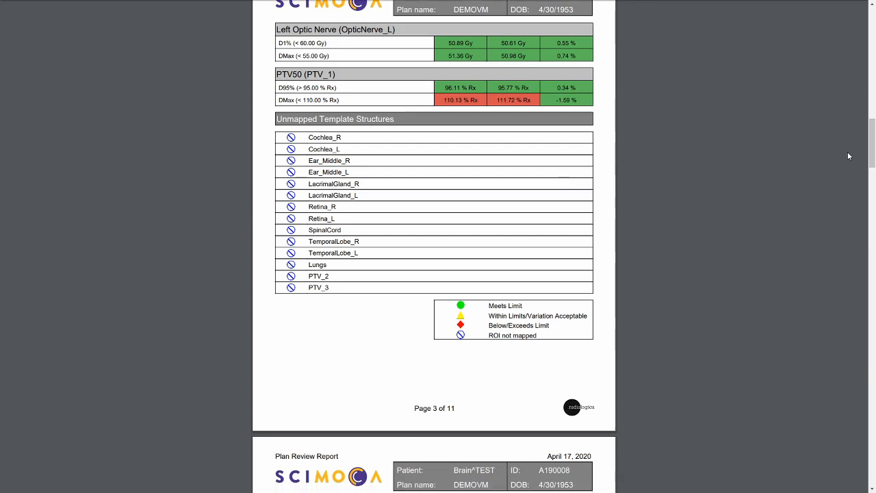
scroll("down", 3)
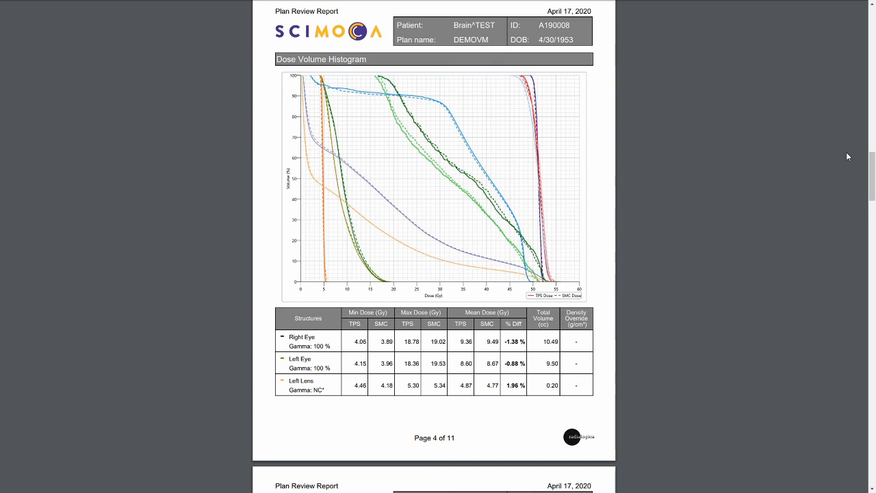
scroll("down", 3)
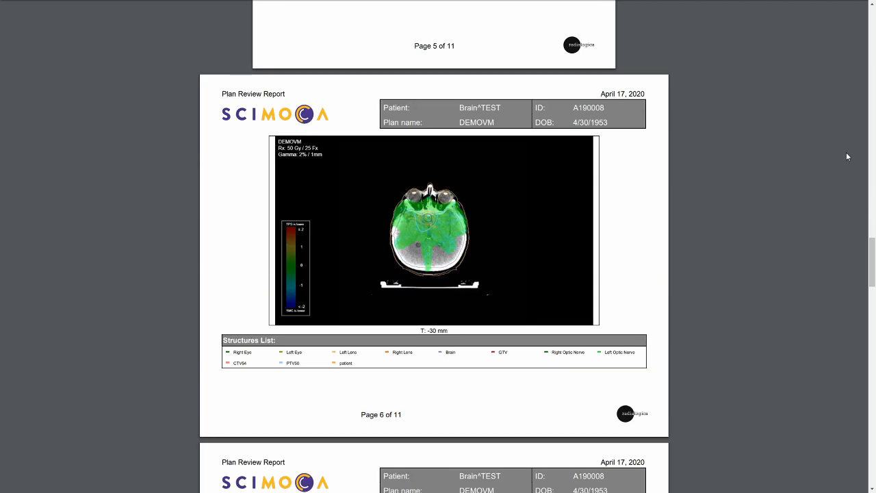
scroll("down", 3)
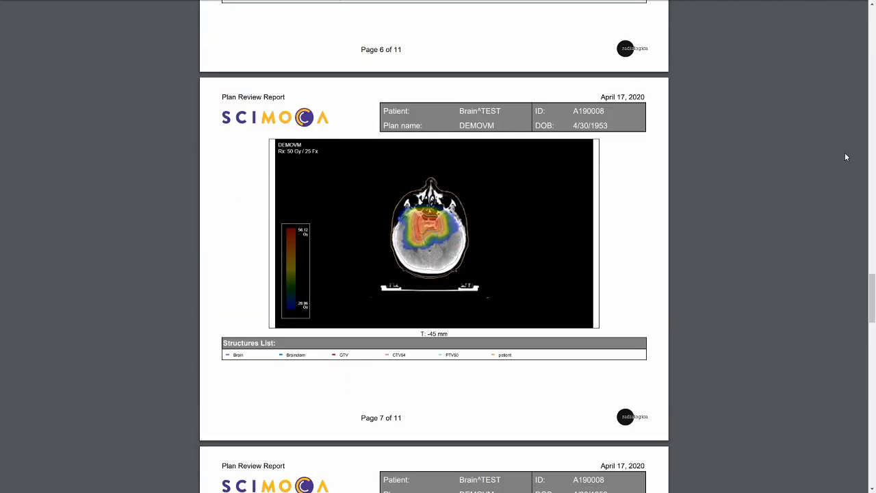
scroll("down", 3)
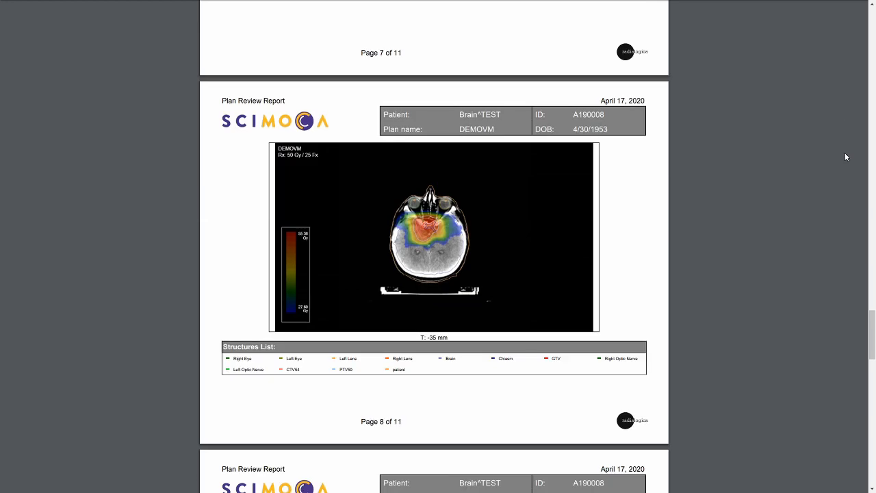
scroll("down", 3)
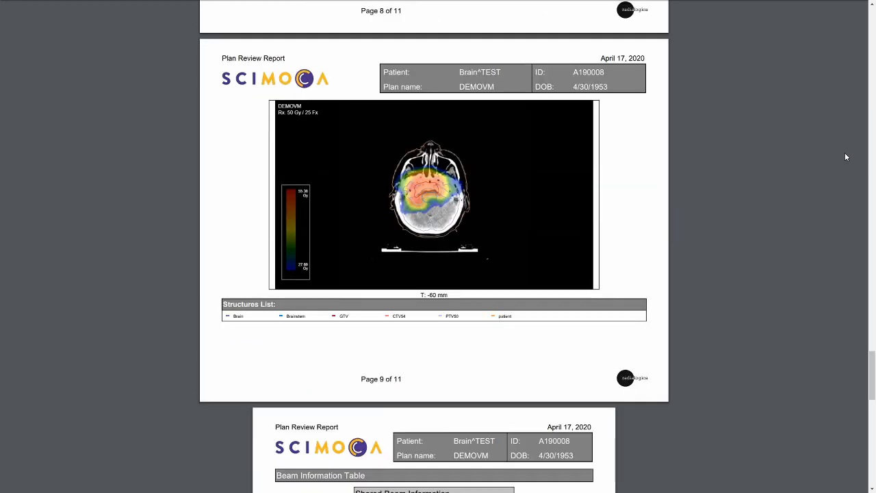
scroll("down", 3)
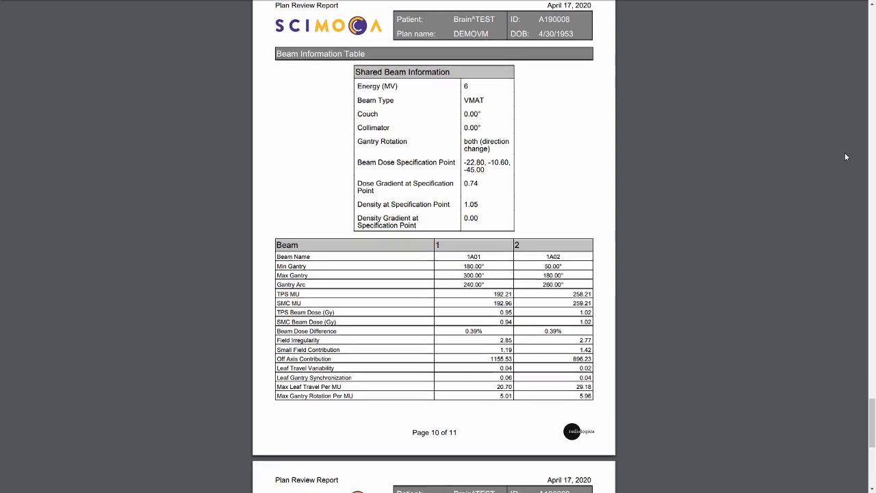
scroll("down", 3)
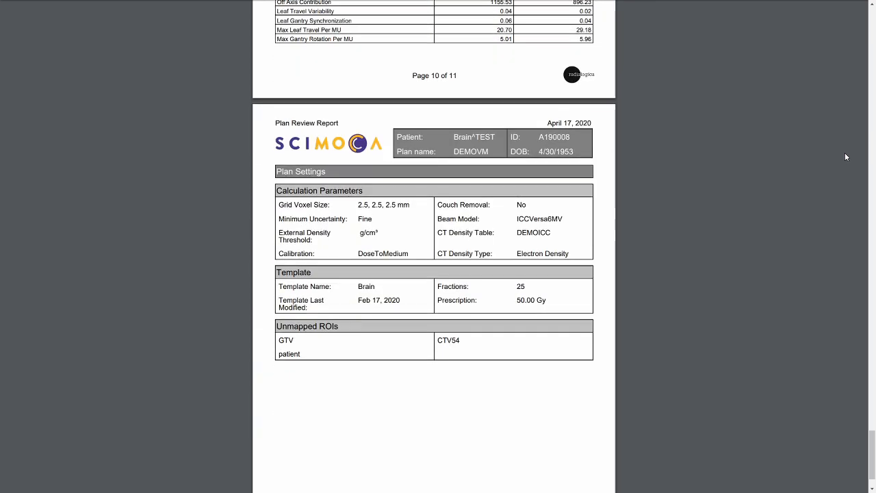
scroll("down", 3)
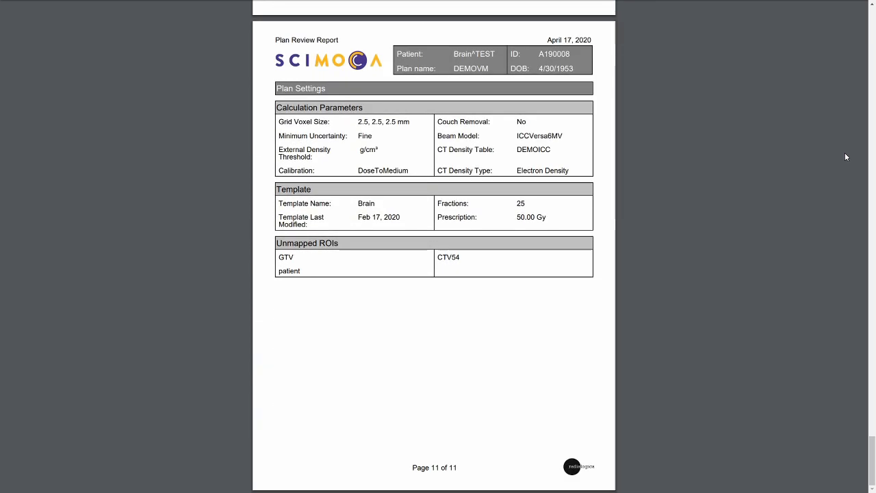